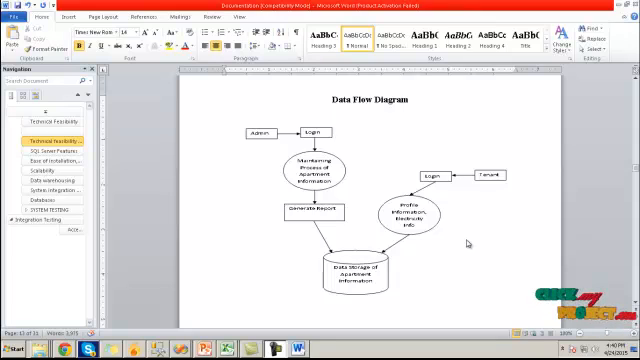
mouse_move(453, 237)
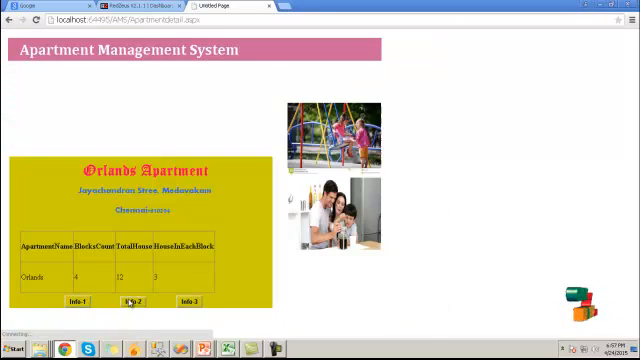
Show the occupied and unoccupied 2BHK and 3BHK house counts via Info-3.
click(133, 301)
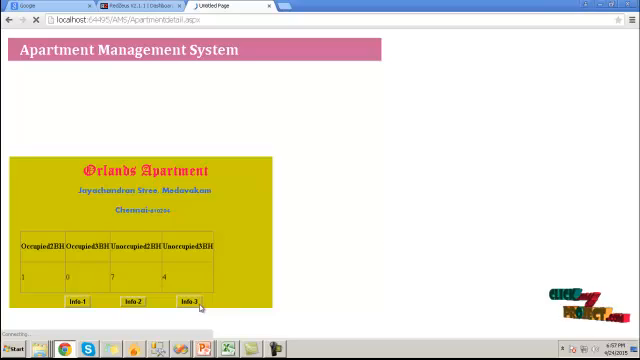
mouse_move(580, 200)
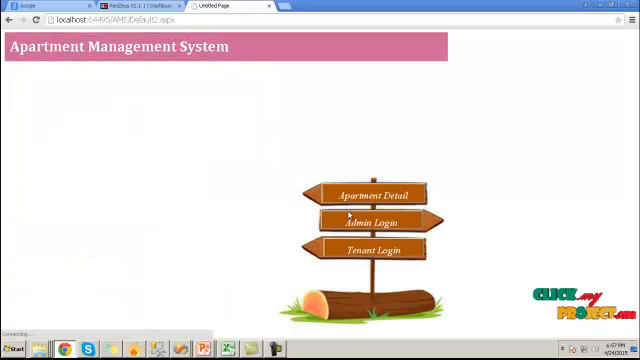
Log in as the tenant with the password and dismiss Chrome's save-password prompt.
click(373, 249)
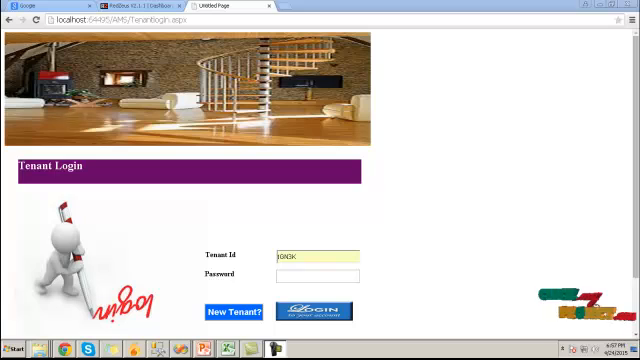
text(•••)
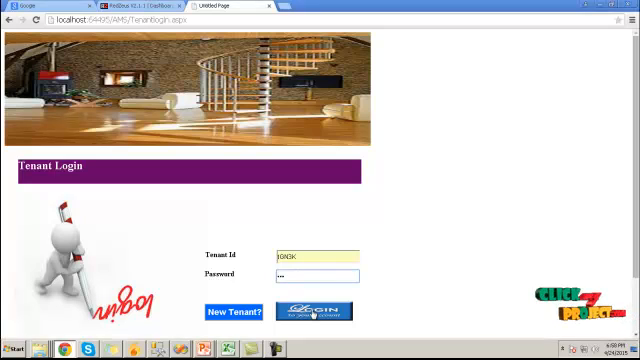
click(313, 311)
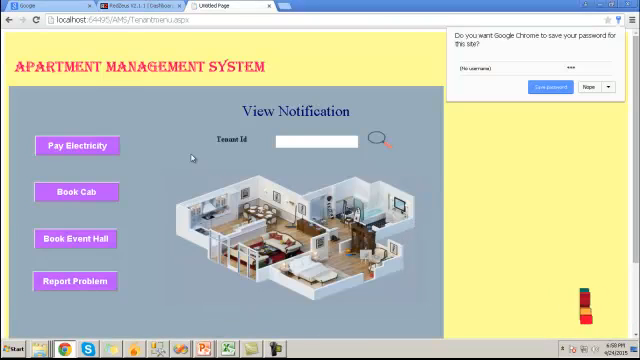
click(585, 90)
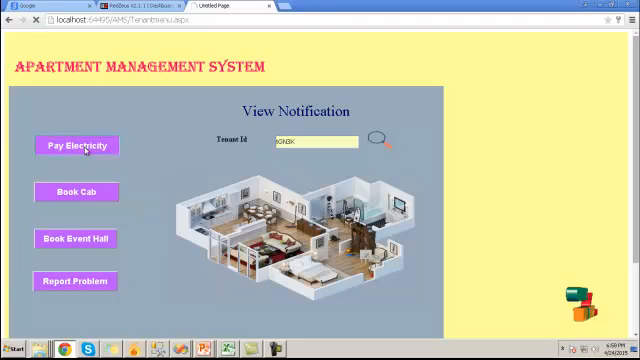
Pay the 1960 electricity bill for tenant GN3K dated 3 April 2015, readings 480 to 760.
click(76, 145)
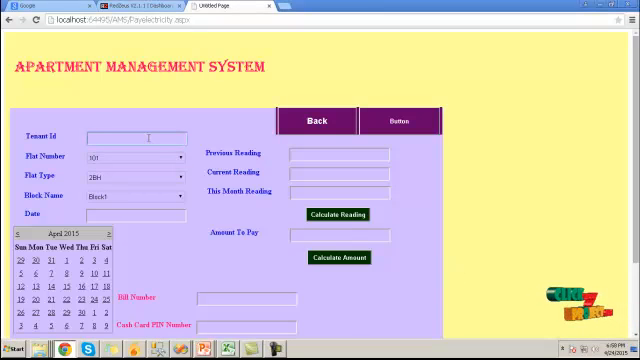
text(GN3K)
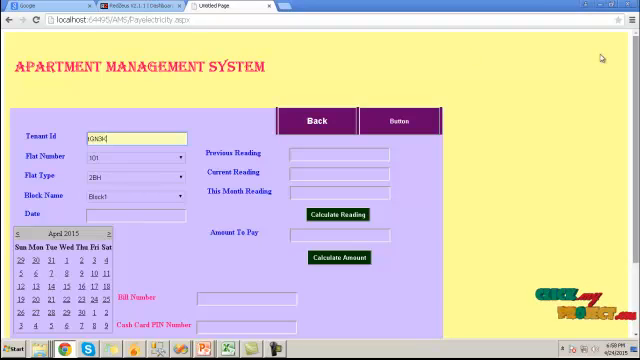
click(92, 260)
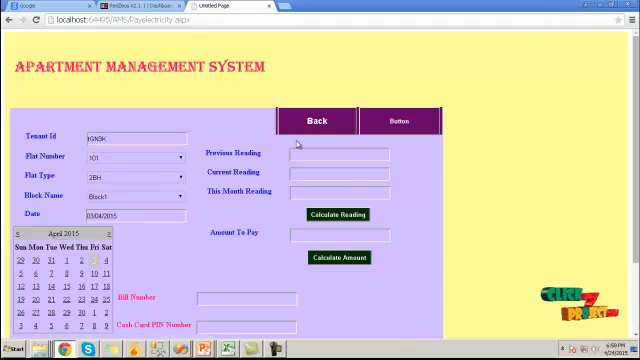
click(340, 156)
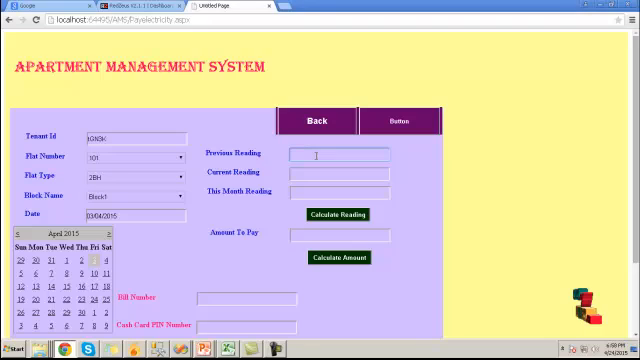
text(480)
click(339, 173)
text(760)
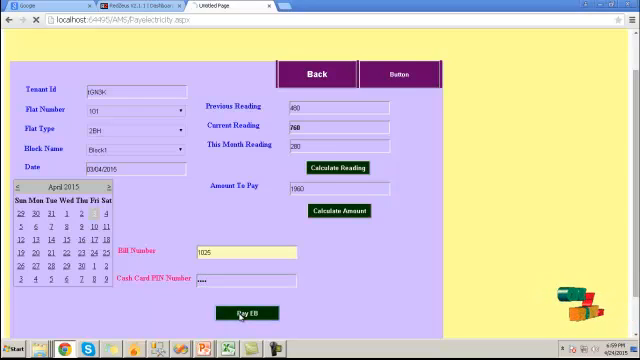
click(250, 312)
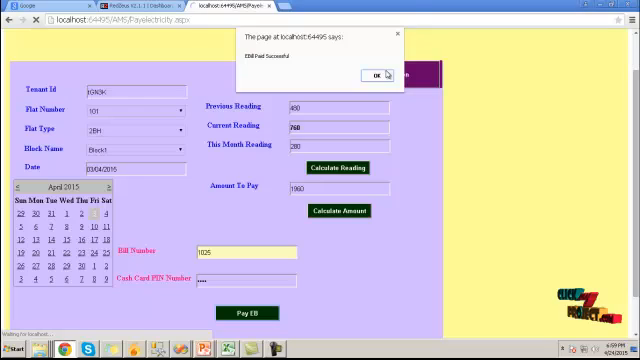
click(376, 74)
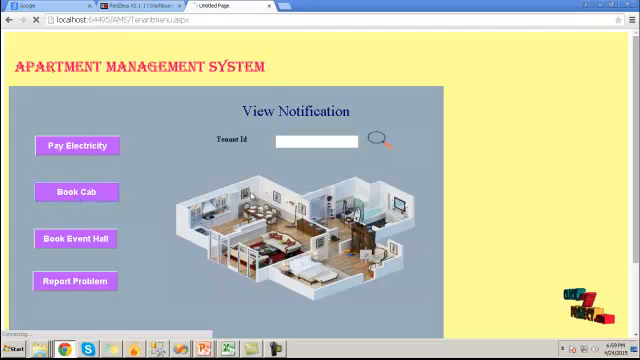
Book an Omni cab for flat 101, Block1 on 08/04/2015 at 10 AM to the hospital.
click(76, 191)
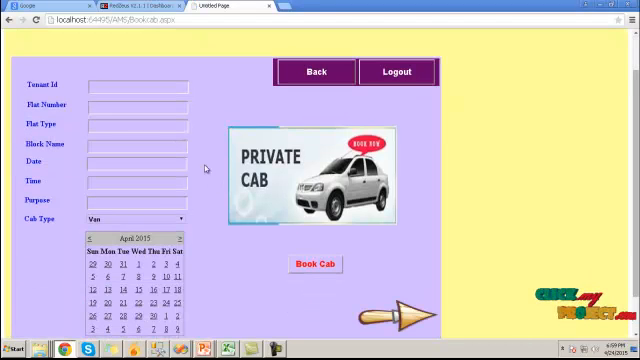
click(140, 87)
text(t6NBK)
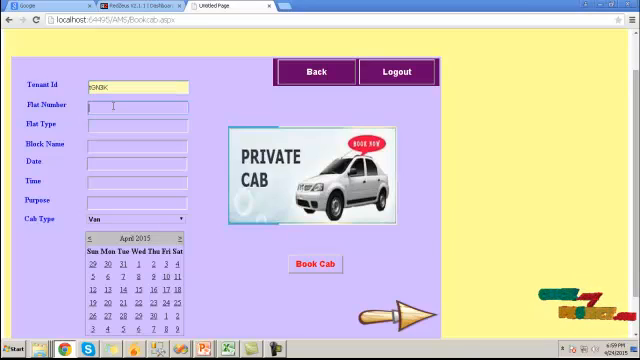
text(101)
click(138, 125)
text(2BH)
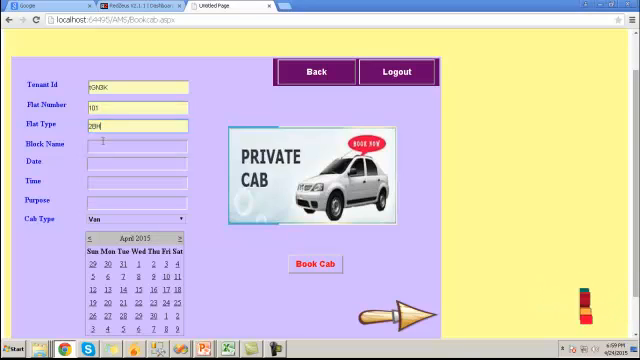
text(Block1)
click(137, 202)
text(Going to hospit)
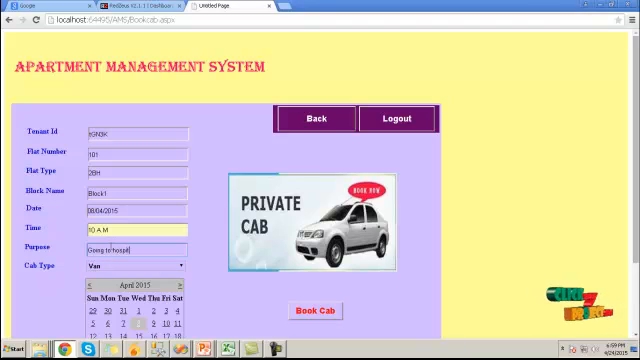
click(120, 264)
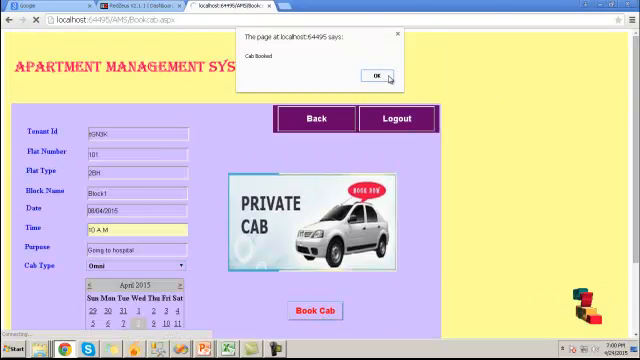
click(393, 77)
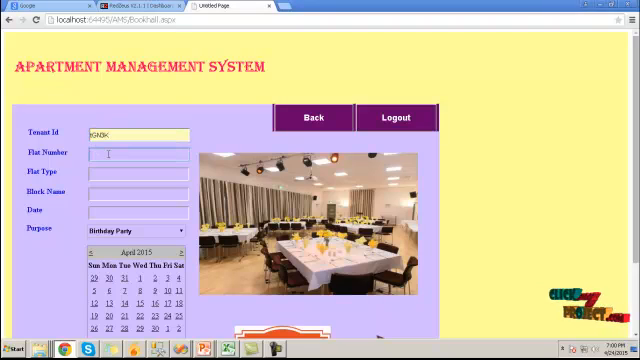
Book the event hall for flat 101 with purpose Marriage Reception on 09/04/2015.
text(101)
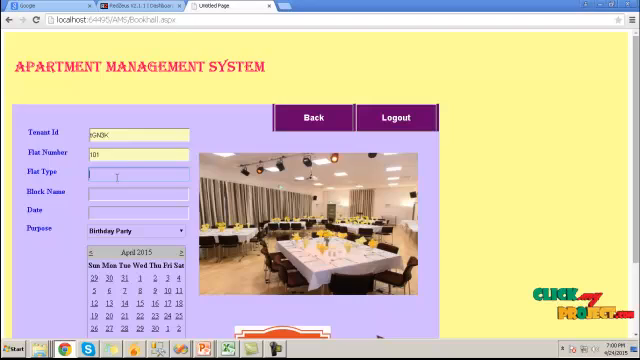
click(135, 177)
text(2BH)
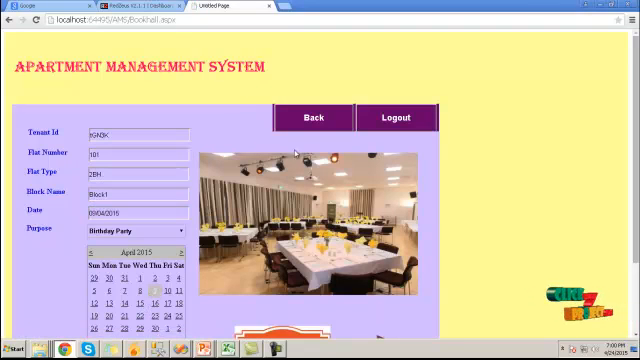
scroll(down, 3)
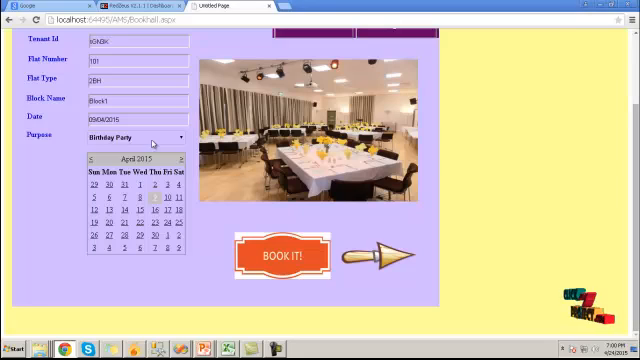
click(130, 137)
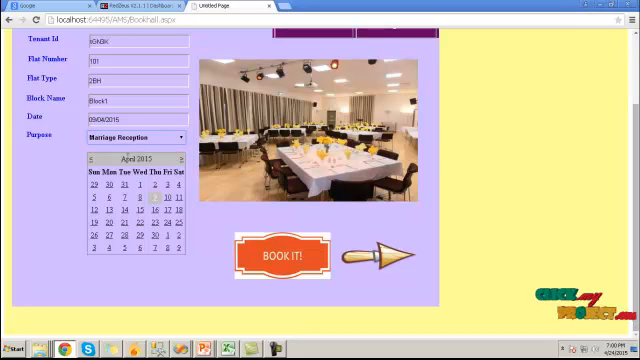
click(281, 257)
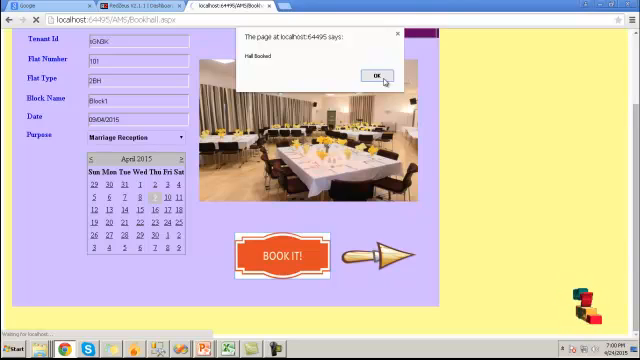
click(377, 75)
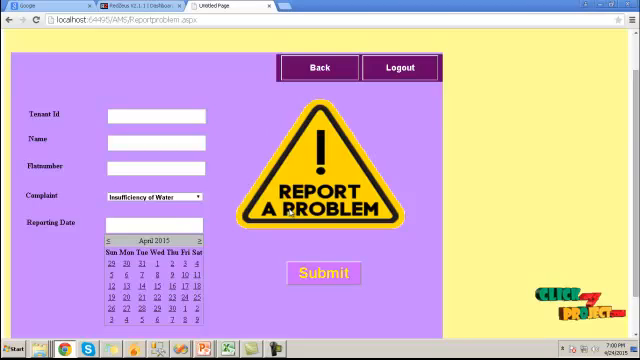
mouse_move(236, 157)
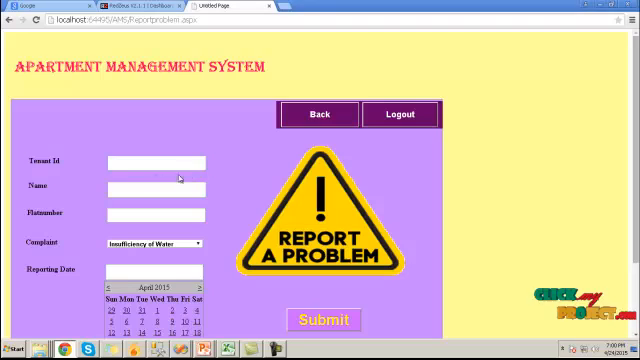
Submit a Roof Damage report for Sai, flat 101, dated 08/04/2015, then log out.
click(155, 164)
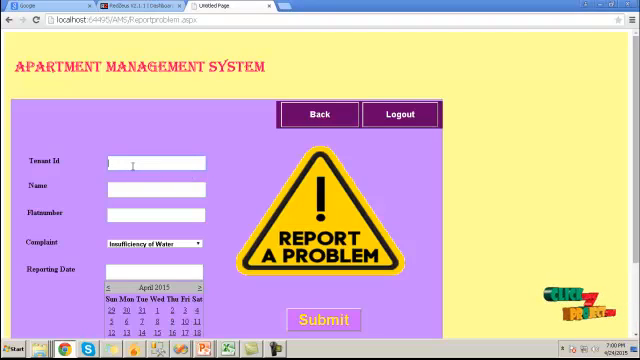
click(150, 163)
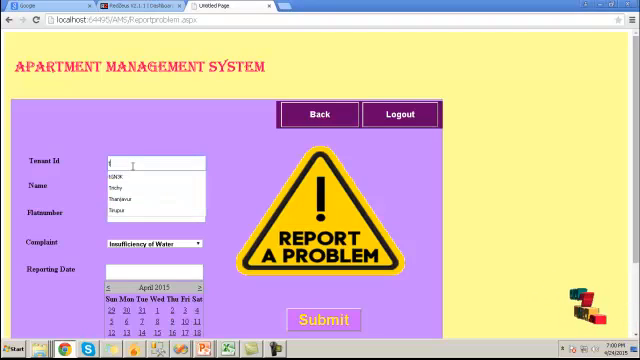
click(120, 163)
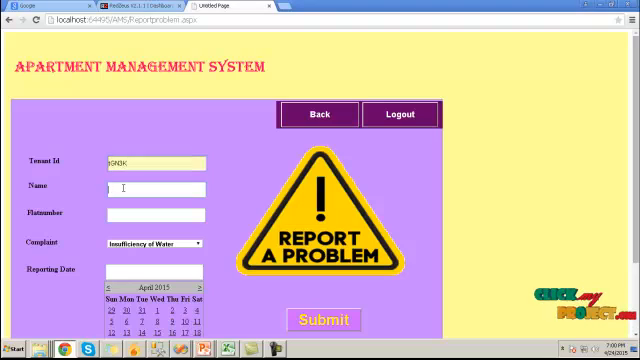
text(Sai)
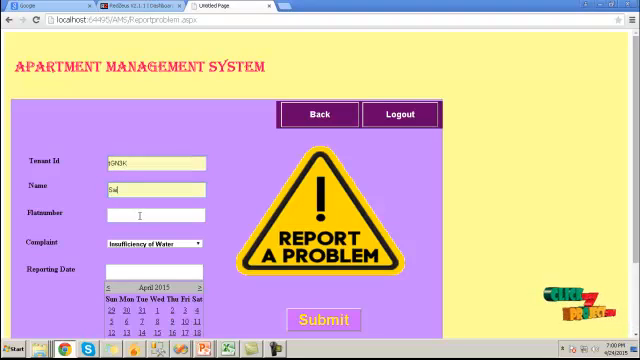
text(101)
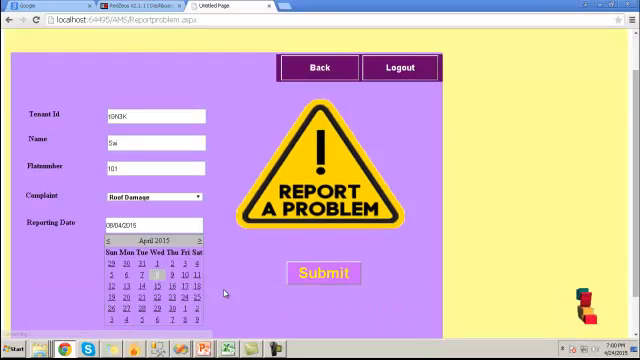
click(323, 272)
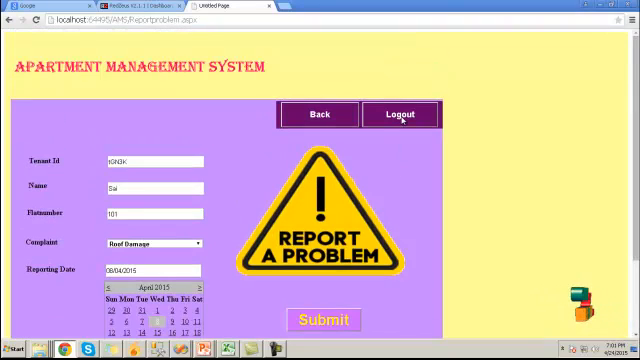
click(400, 115)
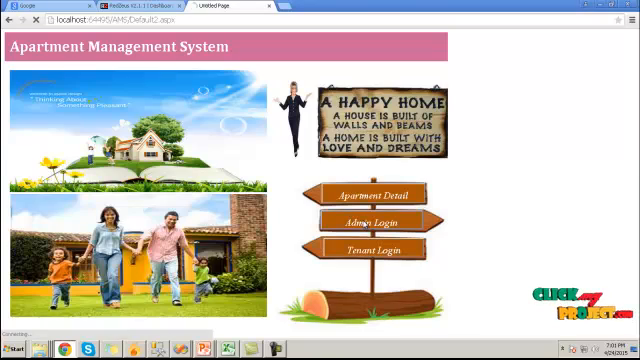
Log in as admin and view rent payments listed by payment status.
click(371, 222)
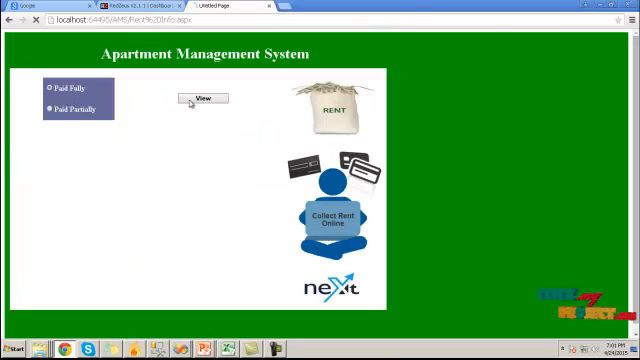
click(201, 97)
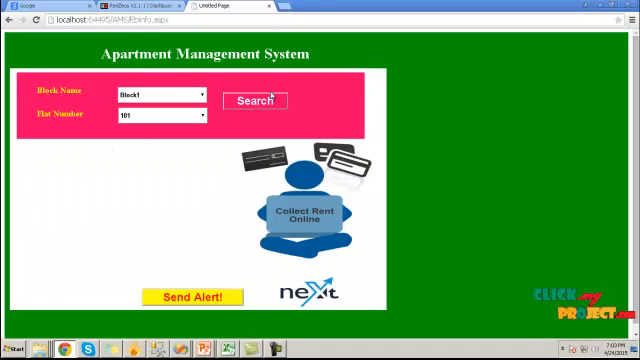
List the meter readings for Block1 flat 101 and open the Send Alert page.
click(255, 101)
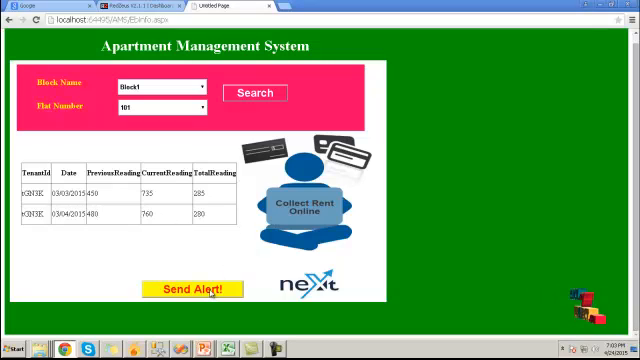
click(207, 288)
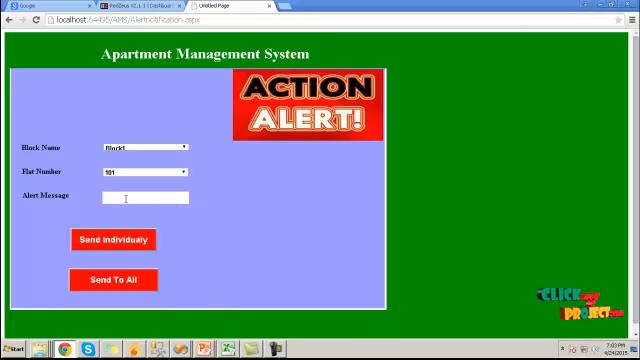
Type the alert message for the Block1, flat 101 tenant.
text(pl)
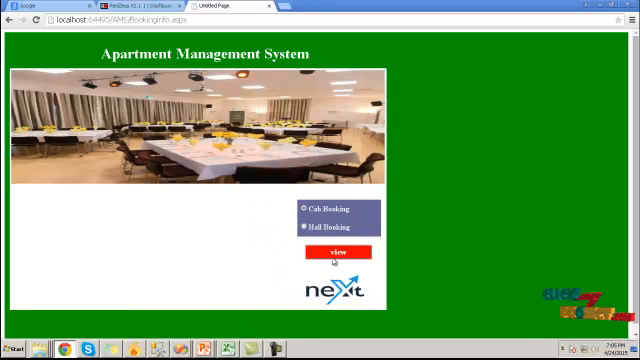
View the list of bookings for the selected booking type.
click(330, 248)
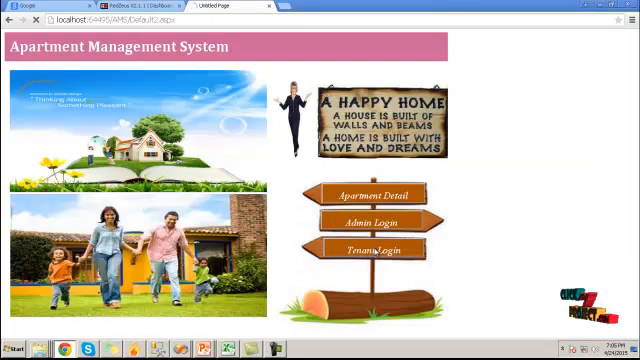
Log back in as the tenant and scroll the tenant menu to the Save Electricity page.
click(370, 247)
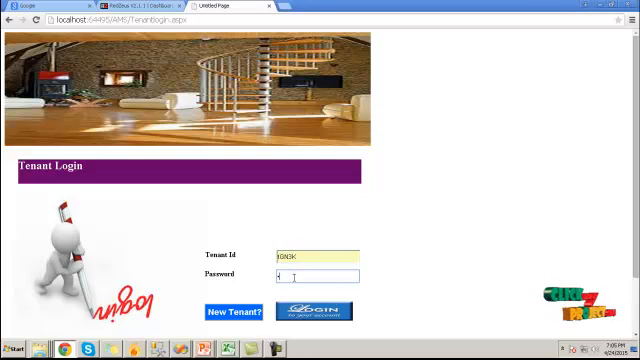
click(314, 311)
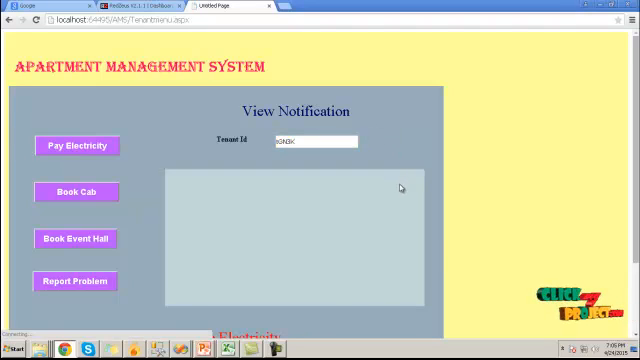
scroll(down, 3)
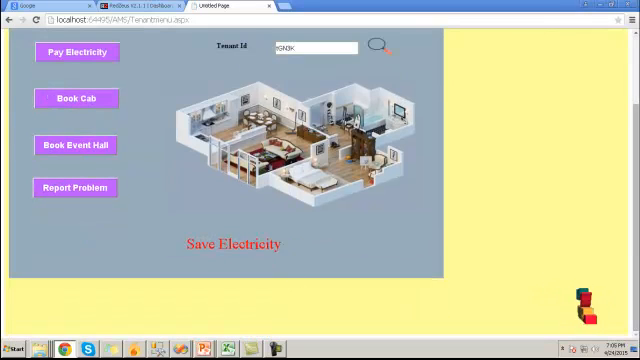